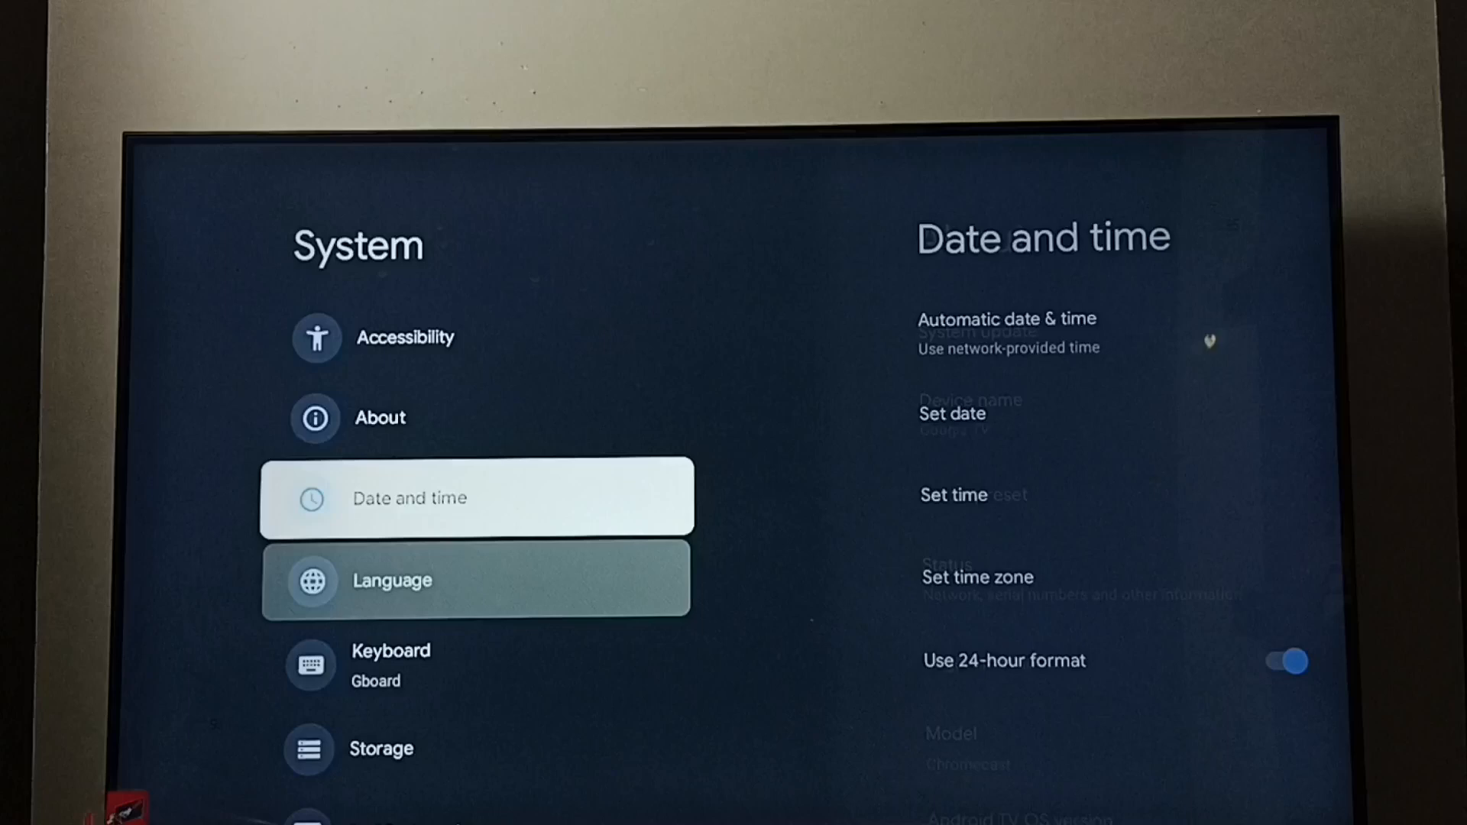
# Go to About in System settings and run a System update check.
pyautogui.press('up')
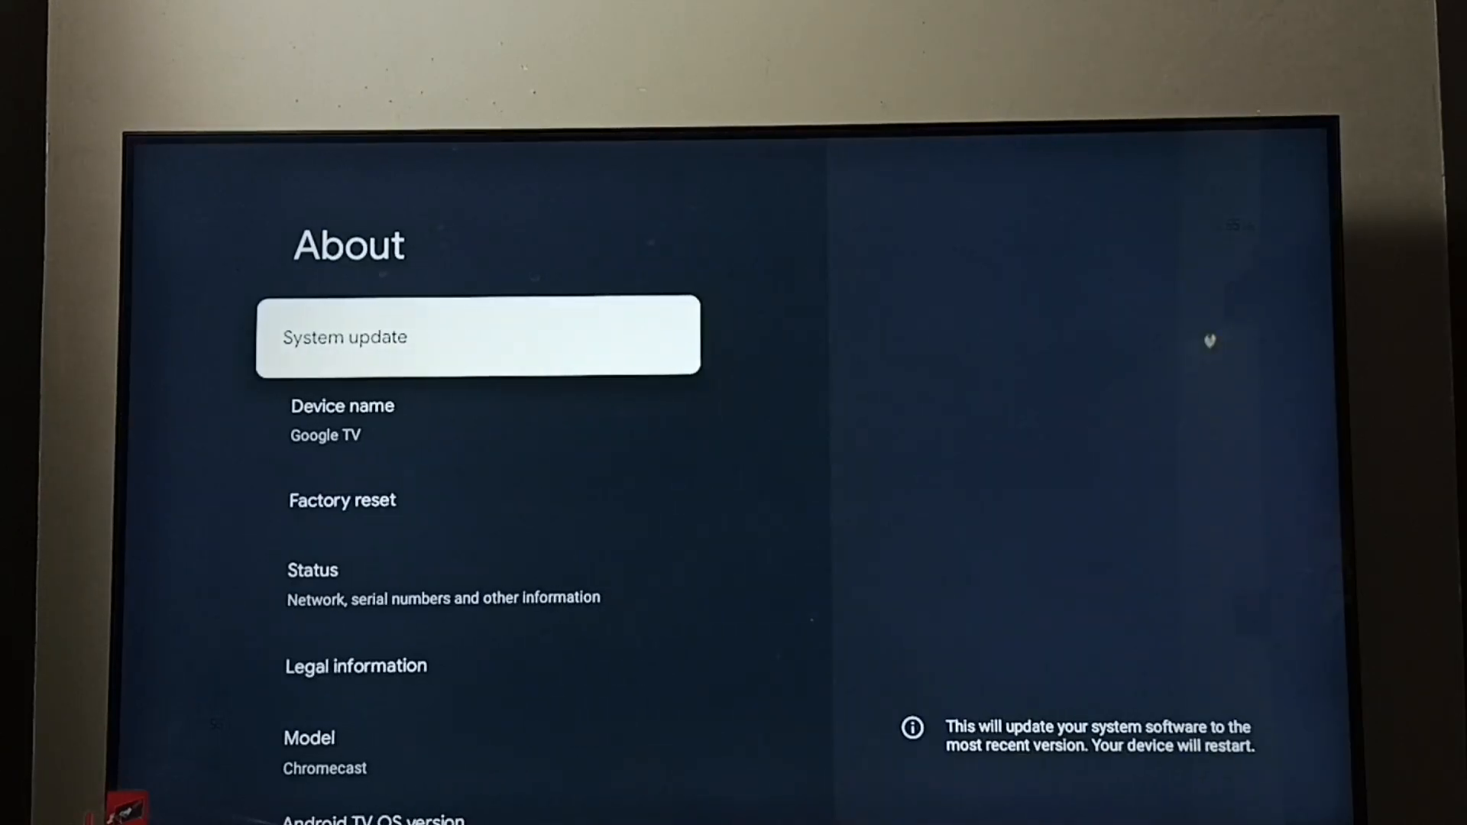
pyautogui.click(477, 335)
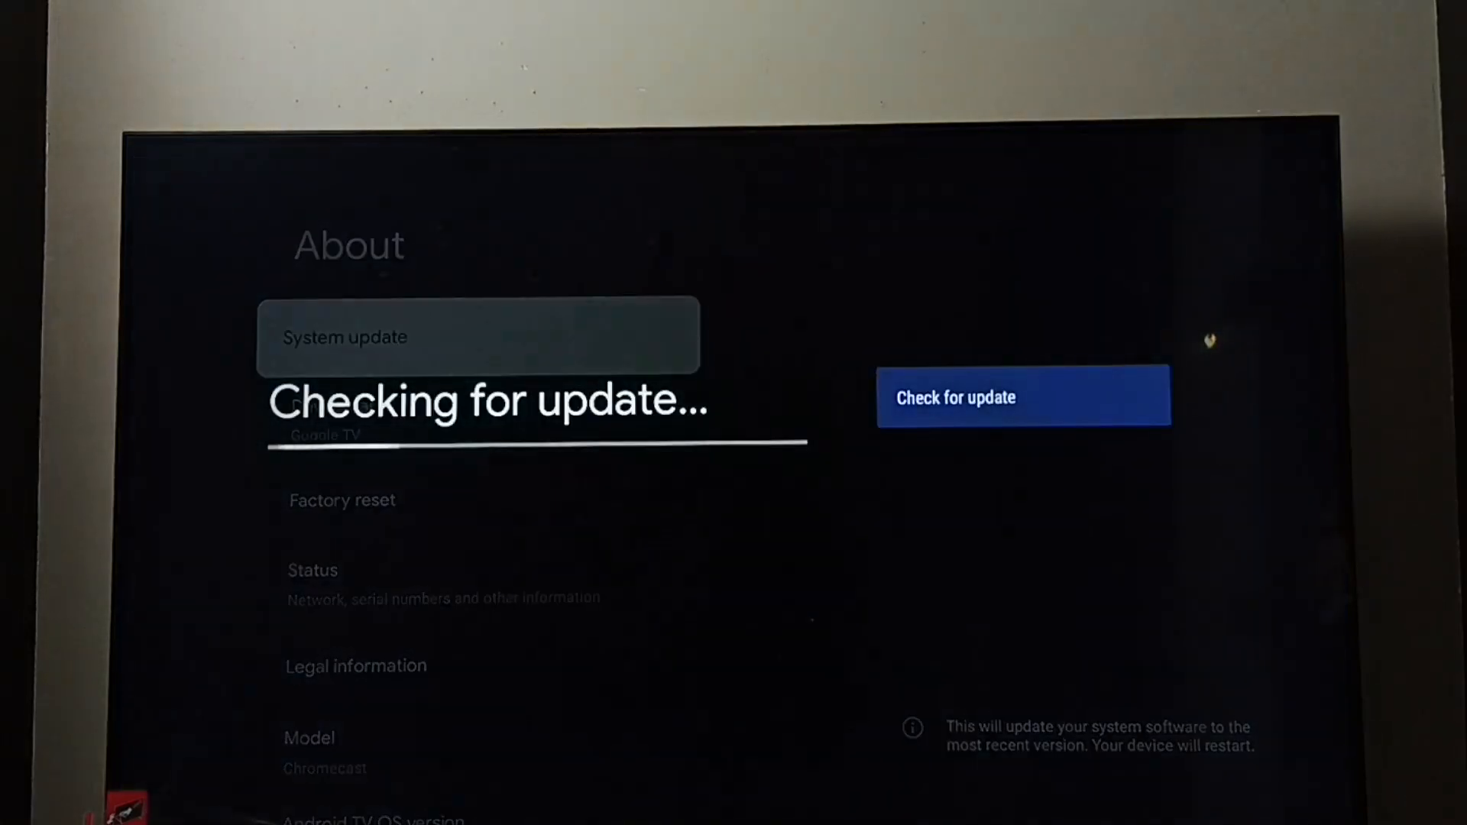